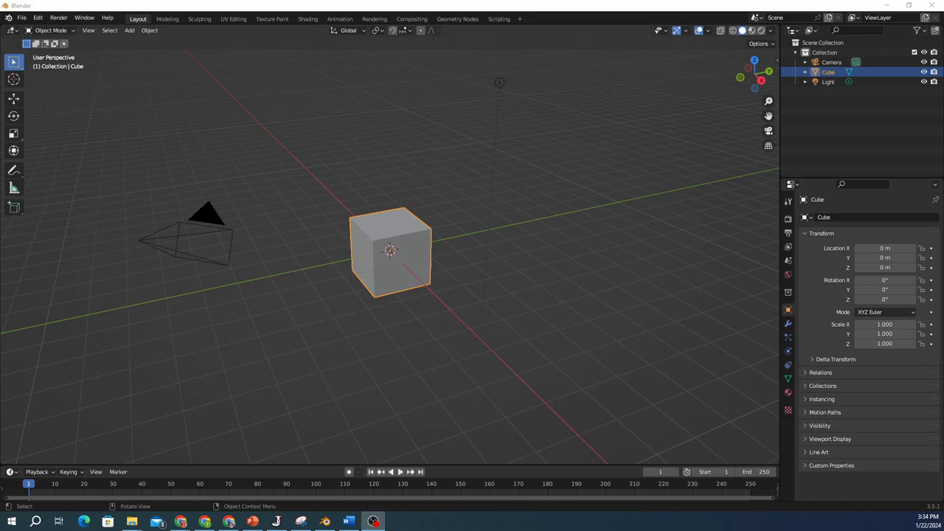
- Switch the default cube from Object Mode into Edit Mode with its mesh selected
{"action": "left_click", "coordinate": [21, 17]}
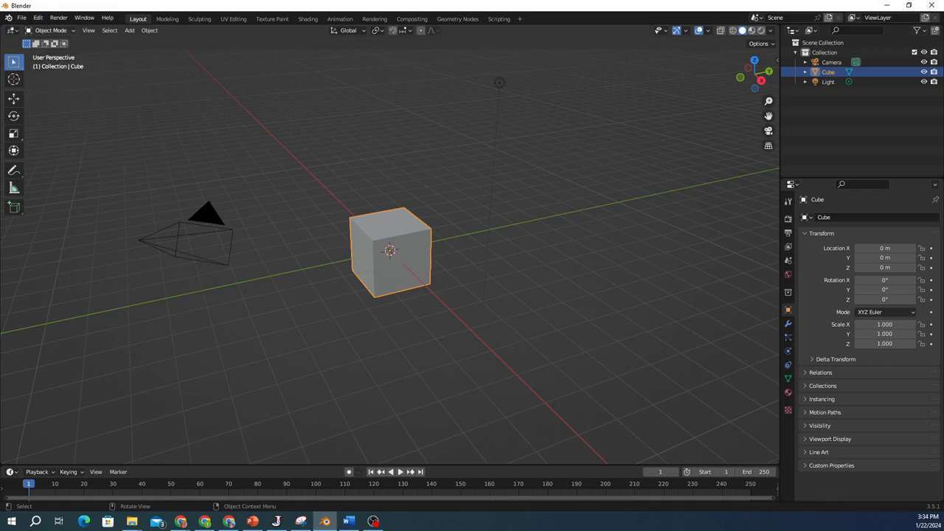
{"action": "left_click", "coordinate": [50, 29]}
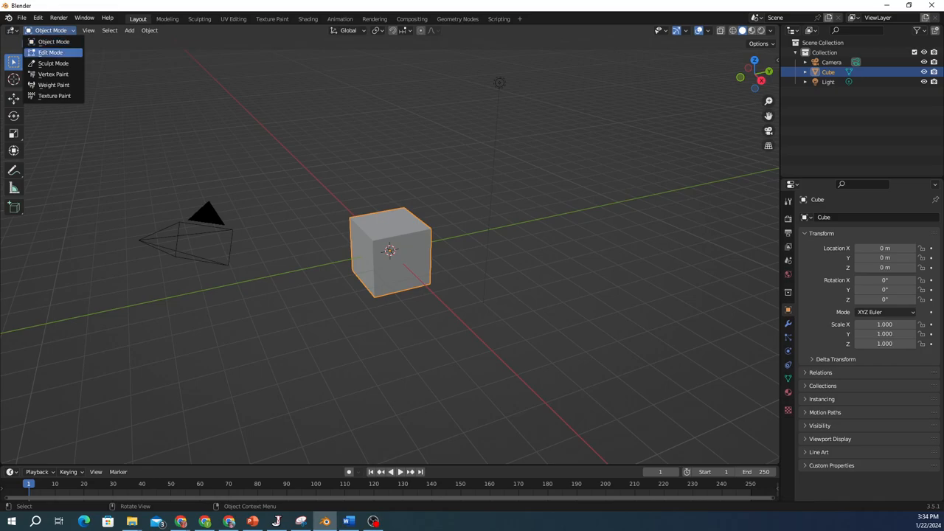
{"action": "left_click", "coordinate": [50, 52]}
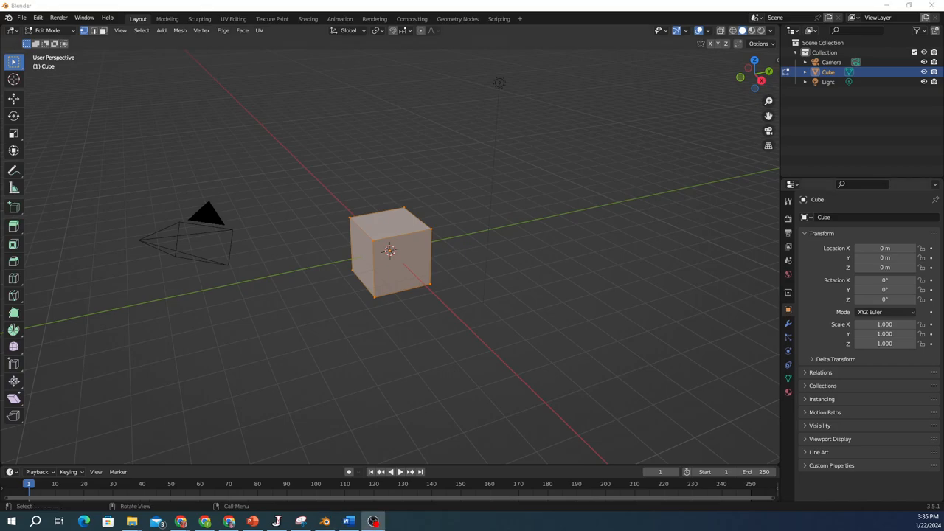
{"action": "right_click", "coordinate": [391, 249]}
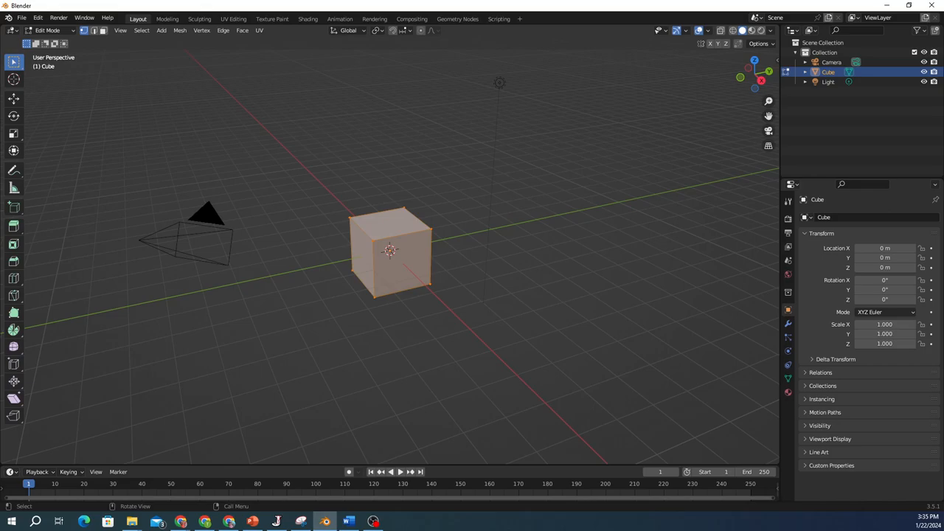
- Subdivide the cube's mesh from the Vertex Context Menu into a grid of small faces
{"action": "right_click", "coordinate": [391, 251]}
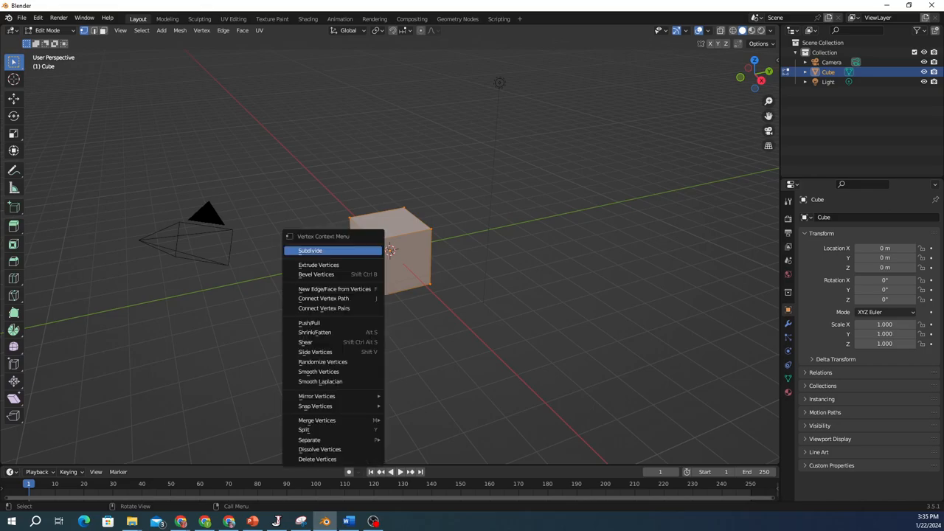
{"action": "left_click", "coordinate": [310, 251]}
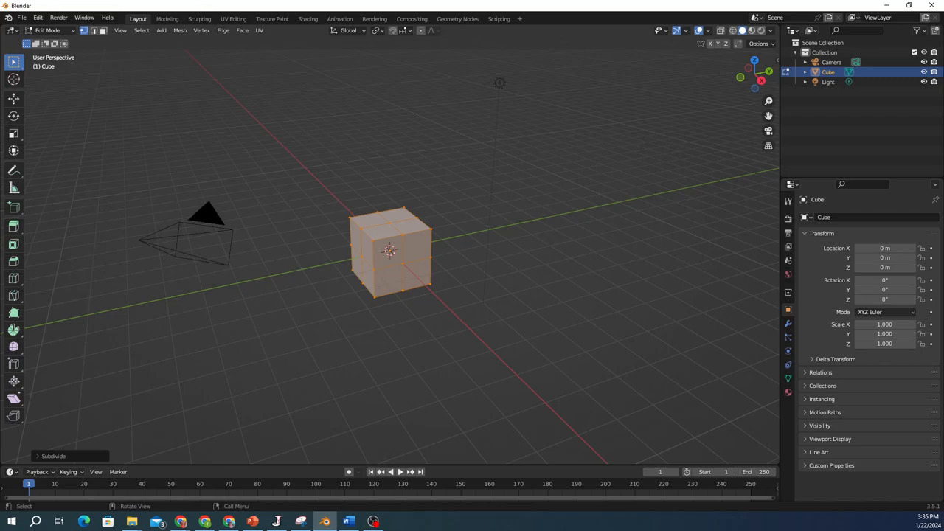
{"action": "left_click", "coordinate": [53, 456]}
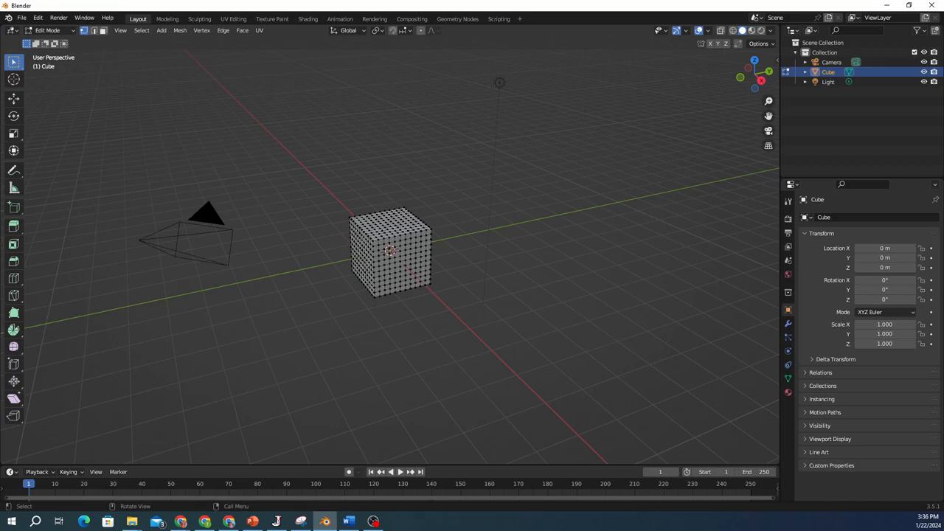
- Select the whole mesh and subdivide it again, raising Number of Cuts in the operator panel
{"action": "key", "text": "a"}
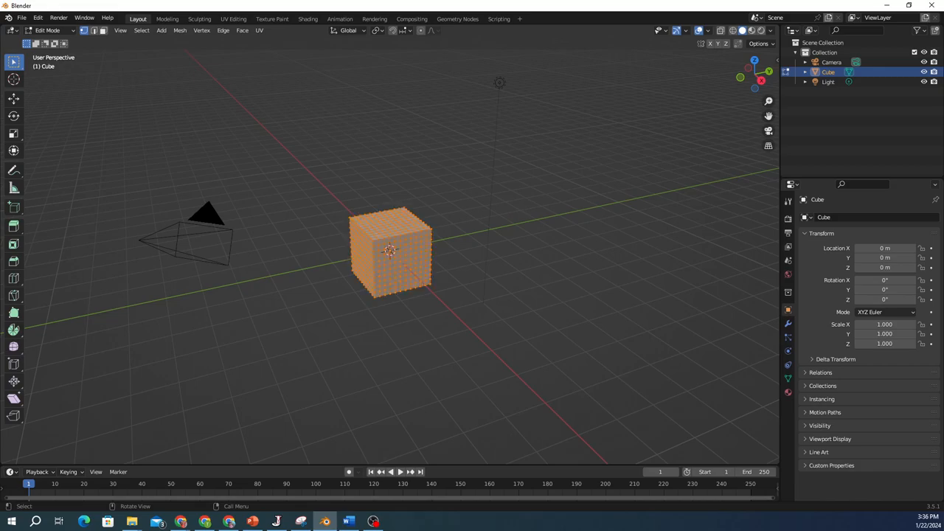
{"action": "right_click", "coordinate": [390, 249]}
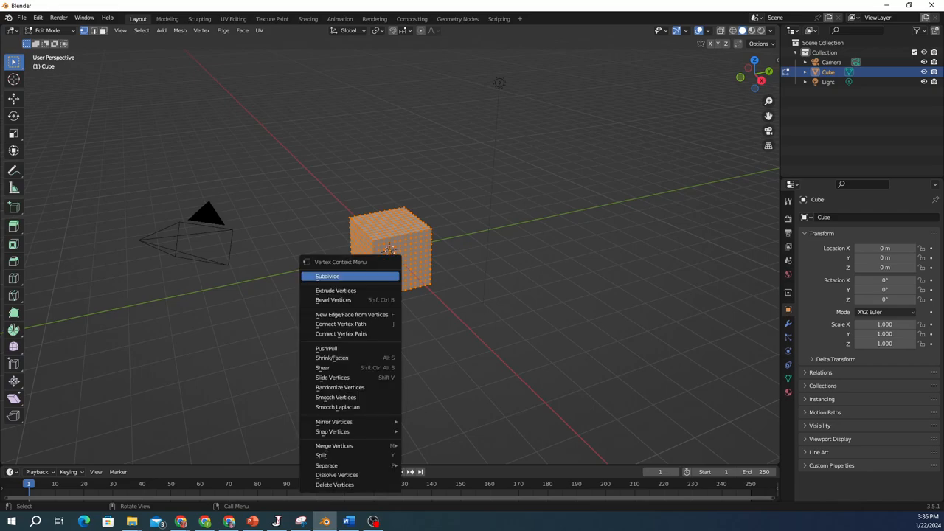
{"action": "left_click", "coordinate": [328, 276]}
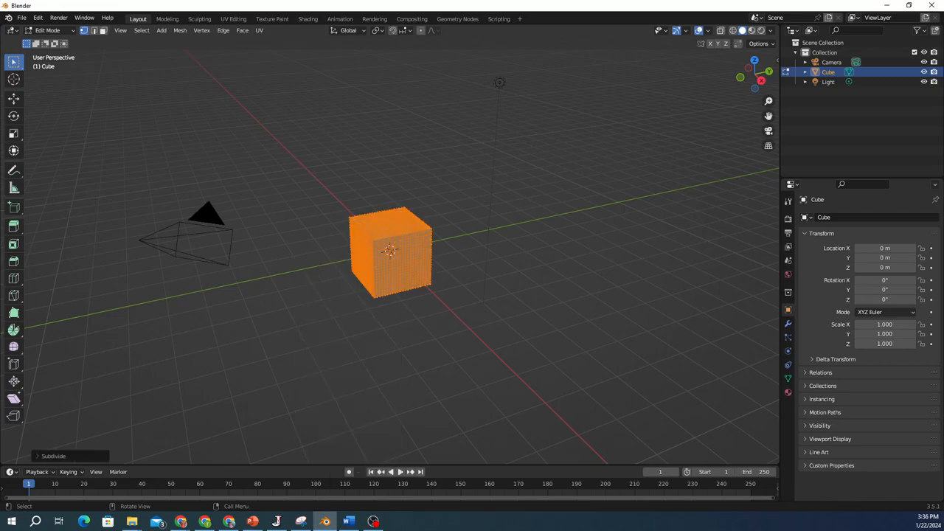
{"action": "left_click", "coordinate": [53, 456]}
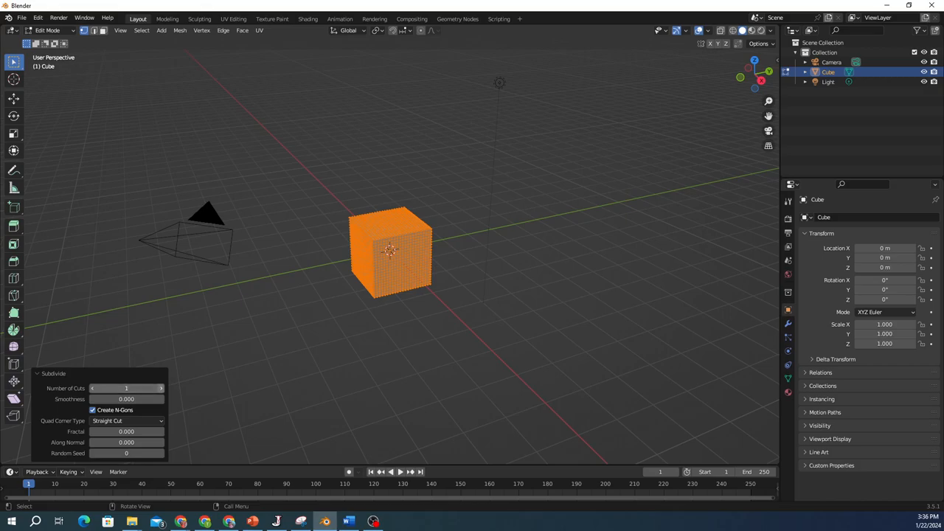
{"action": "type", "text": "5"}
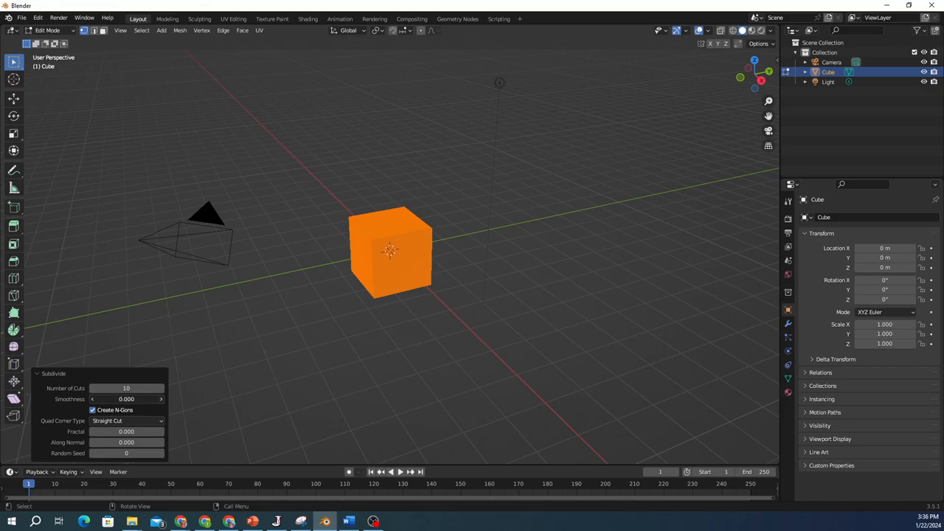
- Drag the Subdivide Smoothness to 1.000 so the cube's edges and corners round off
{"action": "left_click_drag", "start_coordinate": [111, 399], "coordinate": [133, 399]}
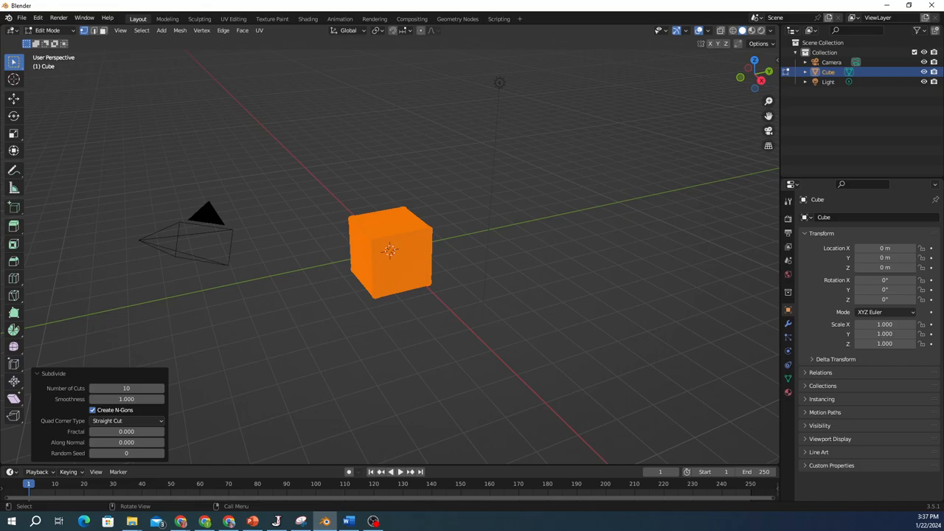
{"action": "scroll", "scroll_direction": "up", "scroll_amount": 3}
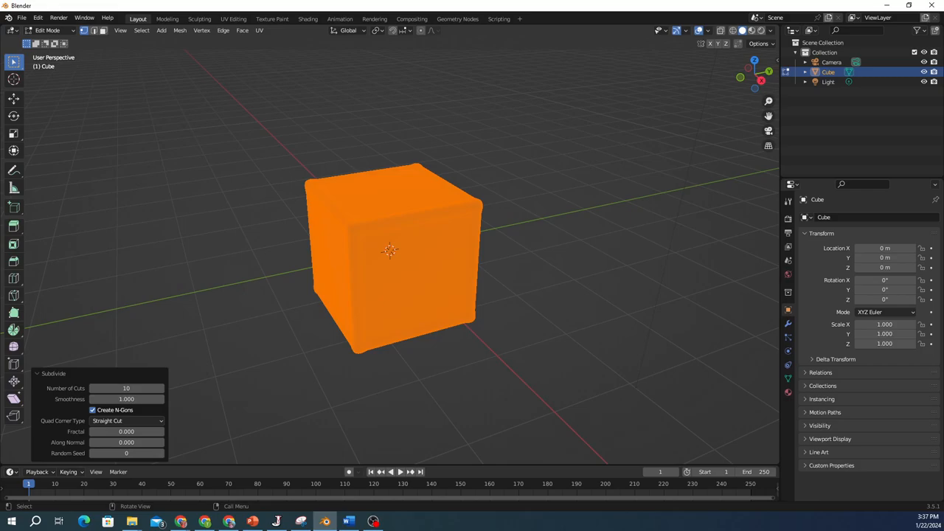
{"action": "left_click", "coordinate": [22, 18]}
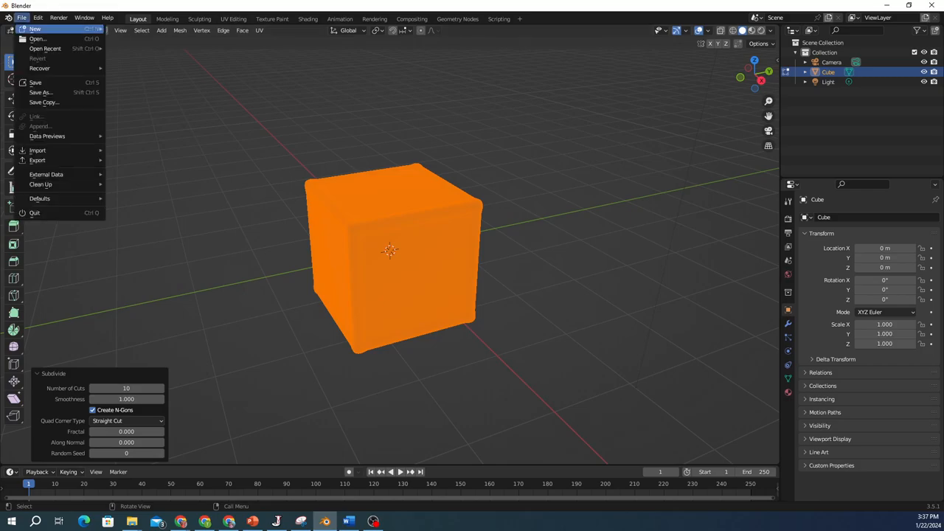
- Start a new General scene without saving, and put its default cube into Edit Mode
{"action": "left_click", "coordinate": [35, 213]}
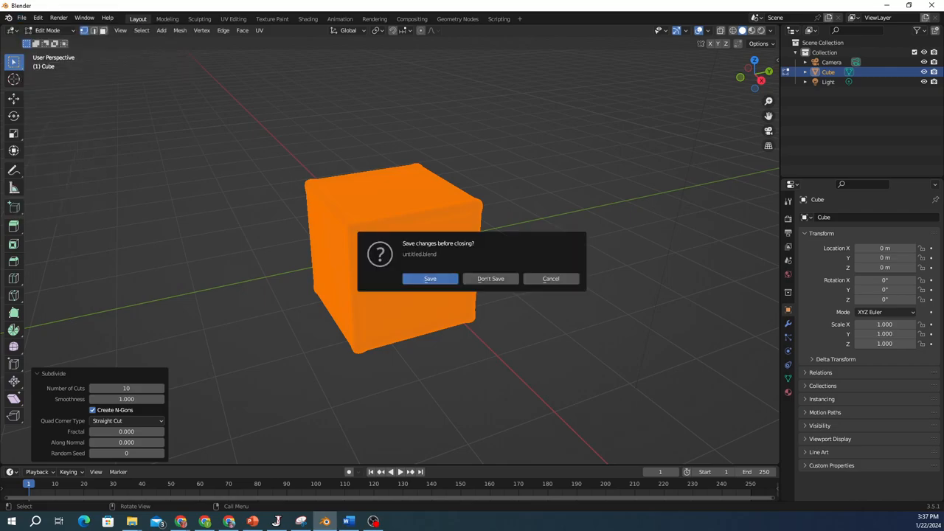
{"action": "left_click", "coordinate": [490, 277]}
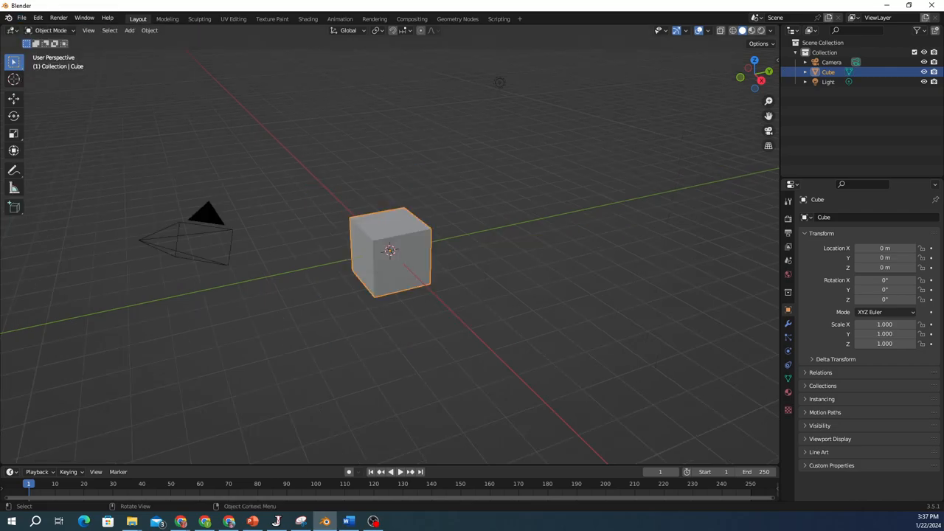
{"action": "left_click", "coordinate": [50, 30]}
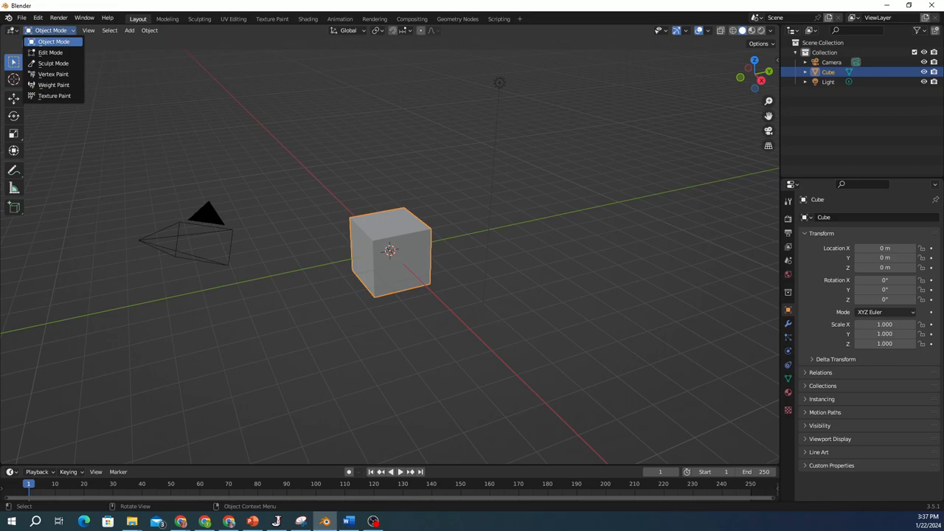
{"action": "left_click", "coordinate": [50, 52]}
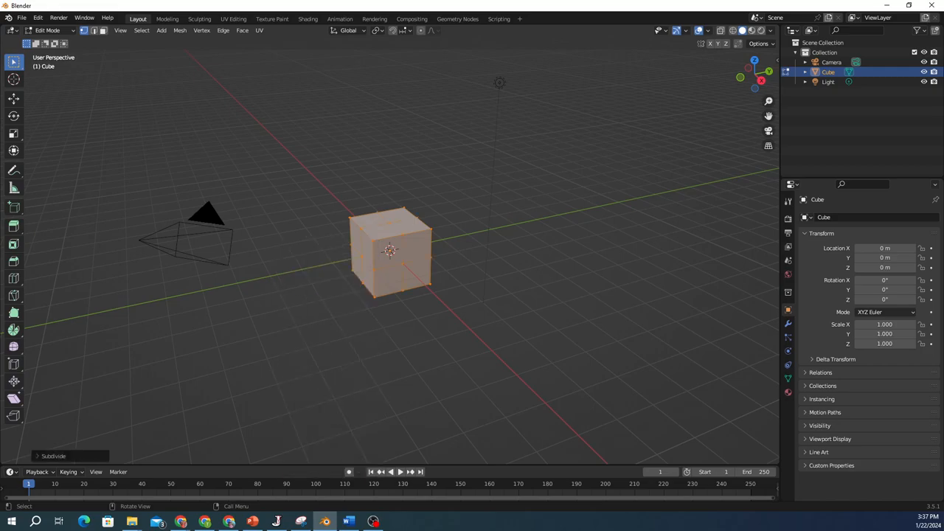
- Enter Smoothness 1.000 in the Subdivide panel, turning the new cube into a sphere-like ball
{"action": "left_click", "coordinate": [54, 456]}
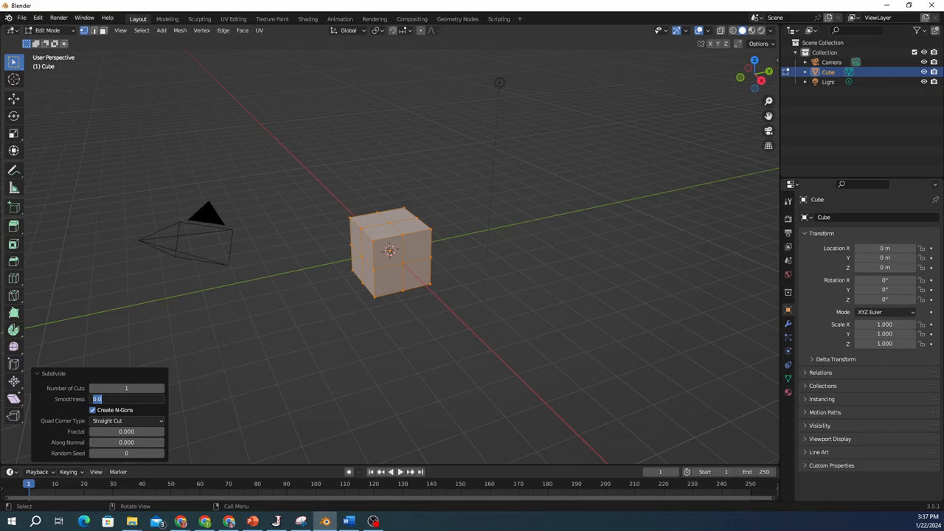
{"action": "type", "text": "1.000"}
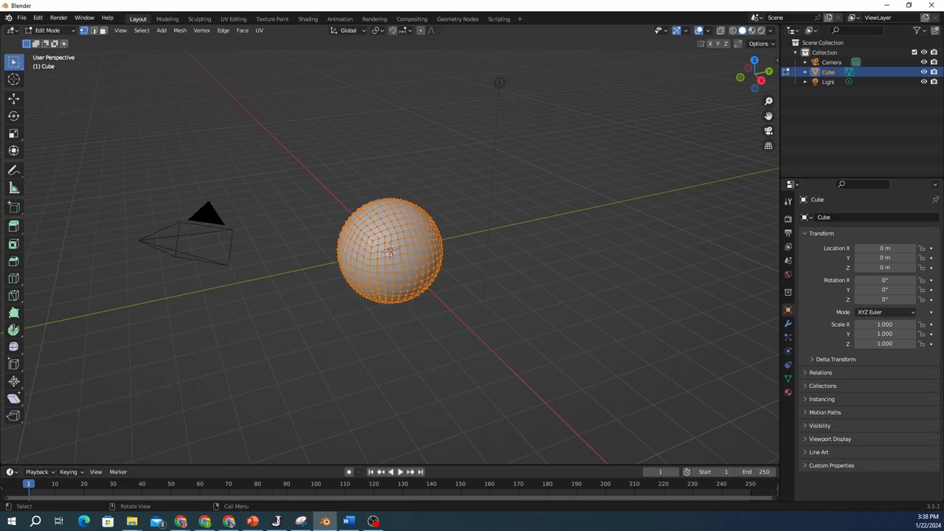
- Subdivide the sphere once more into an extremely dense, dark mesh
{"action": "right_click", "coordinate": [391, 251]}
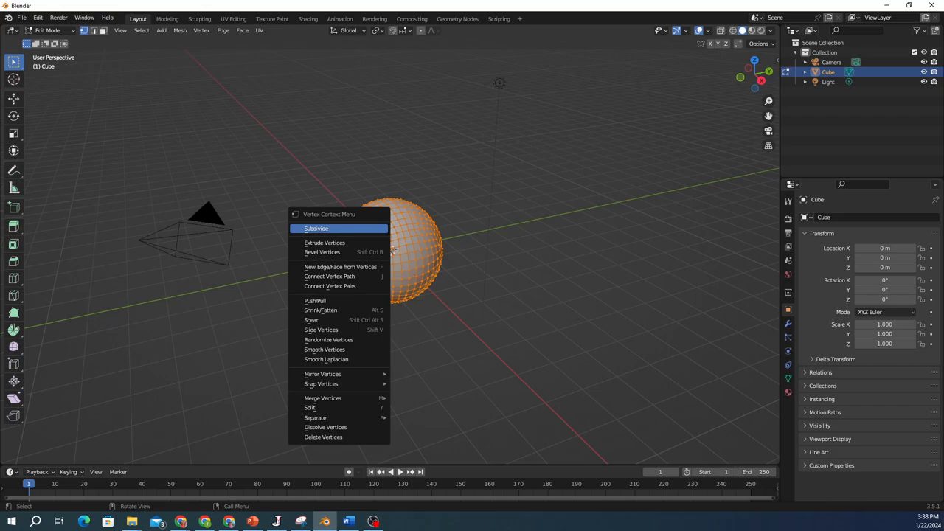
{"action": "left_click", "coordinate": [316, 227]}
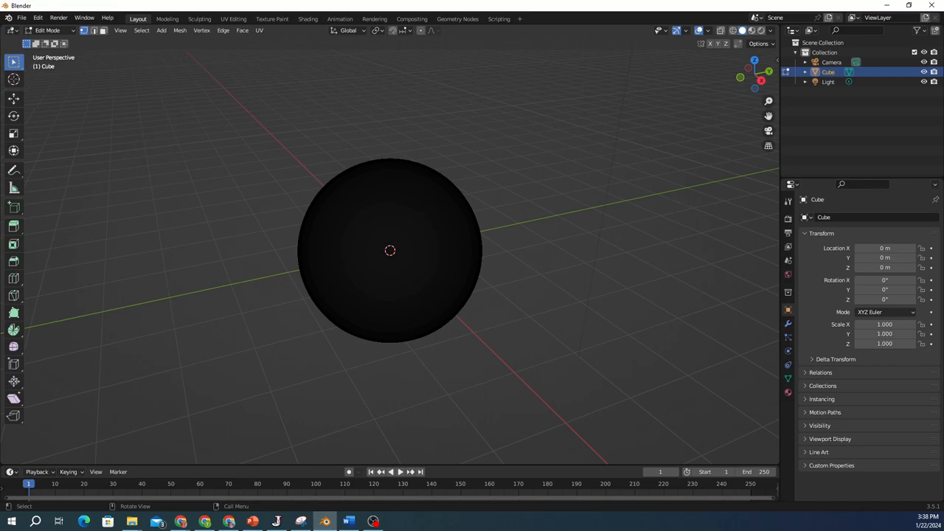
- Enter Sculpt Mode, draw bumpy strokes across the sphere's front, then pick the Grab brush
{"action": "left_click", "coordinate": [47, 30]}
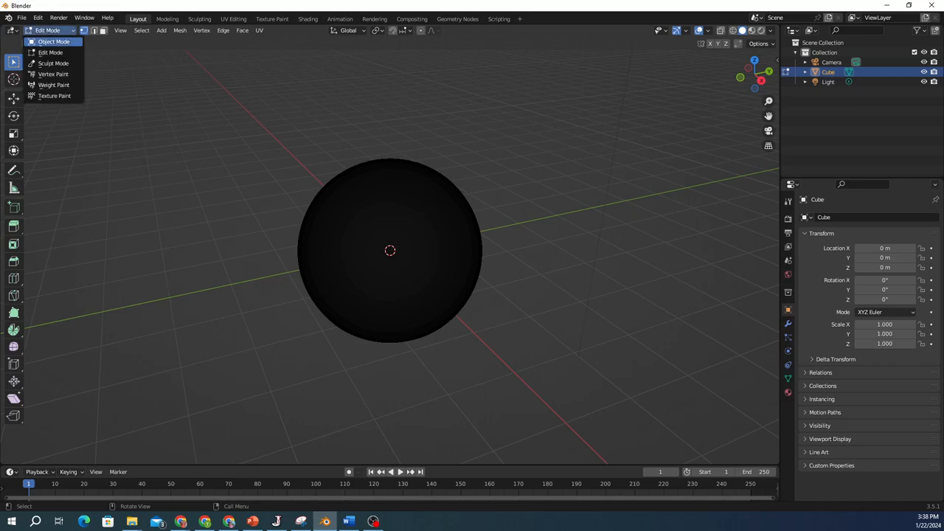
{"action": "left_click", "coordinate": [54, 62]}
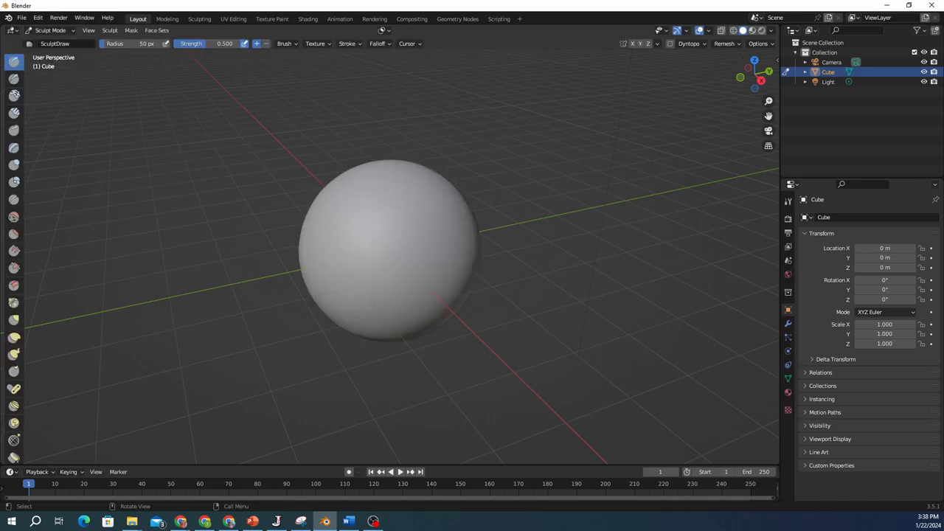
{"action": "left_click_drag", "start_coordinate": [414, 222], "coordinate": [376, 251]}
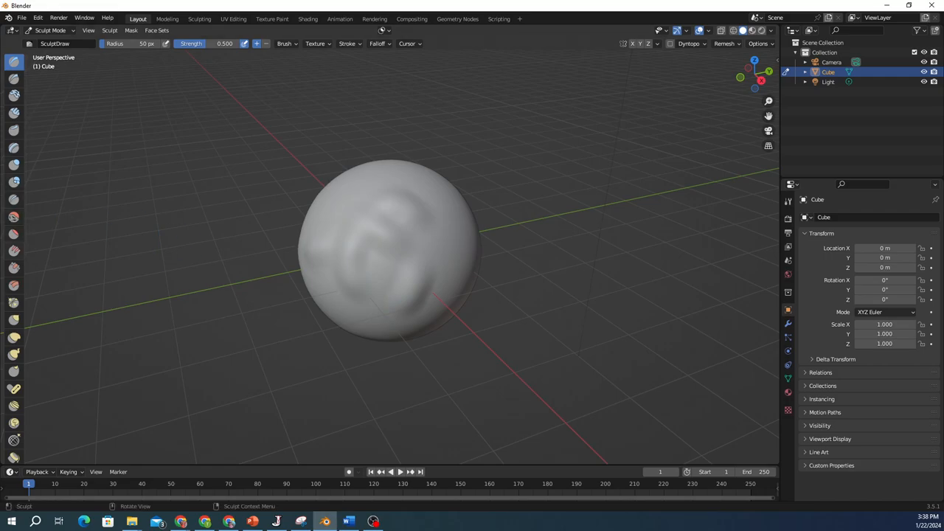
{"action": "left_click", "coordinate": [13, 319]}
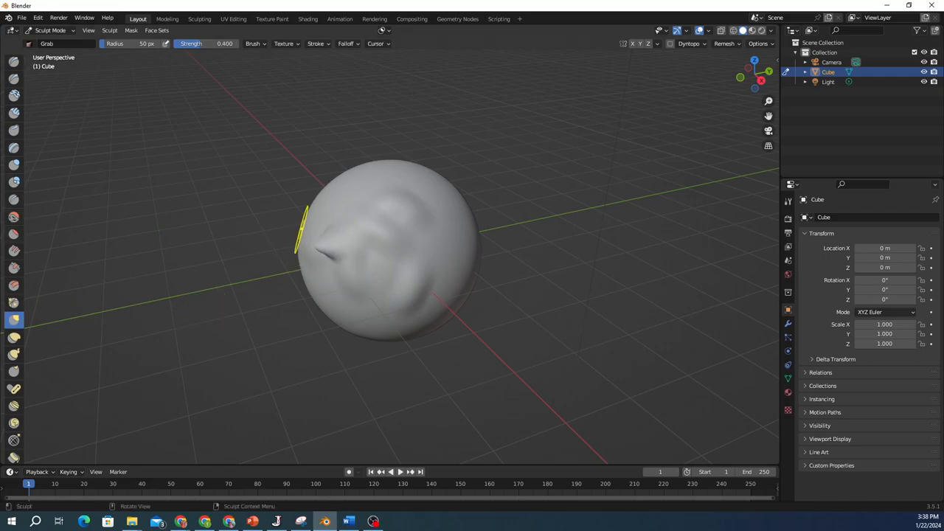